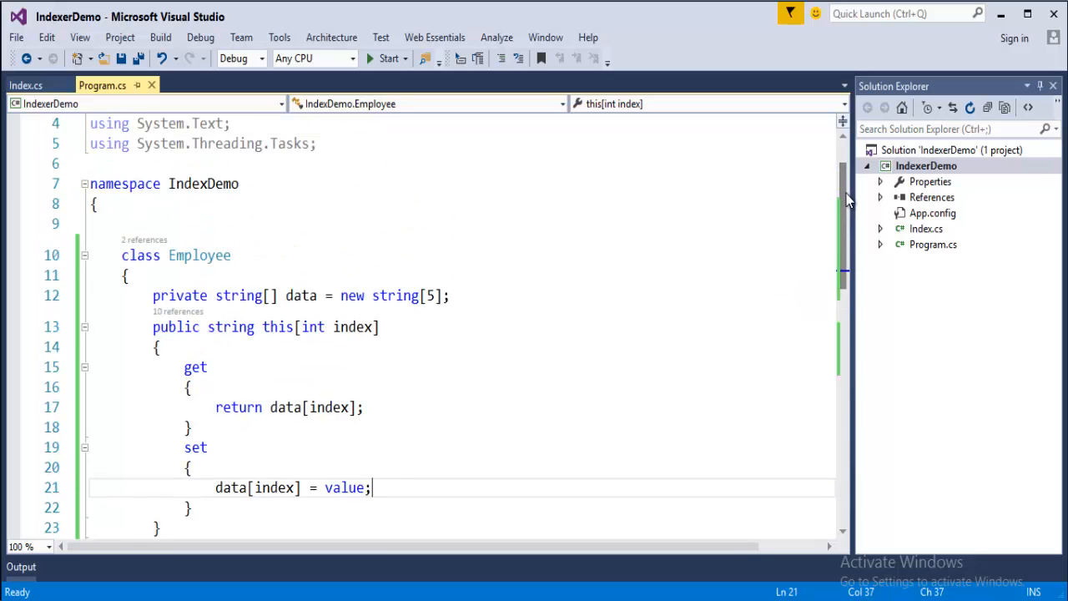
Collapse the Employee and Program classes, then expand Employee again to show its indexer
scroll("down", 3)
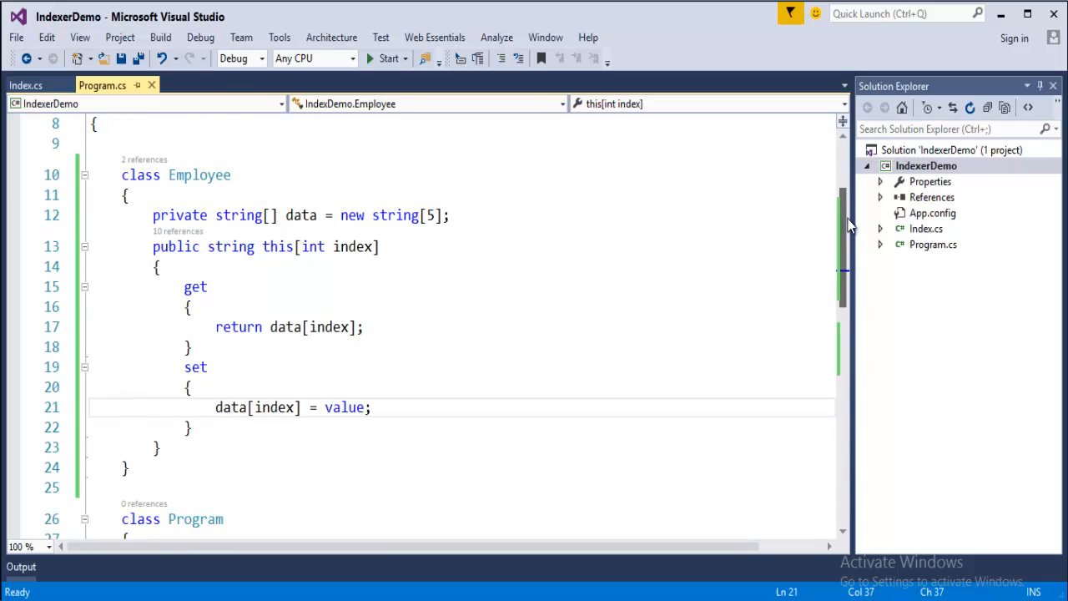
left_click(85, 175)
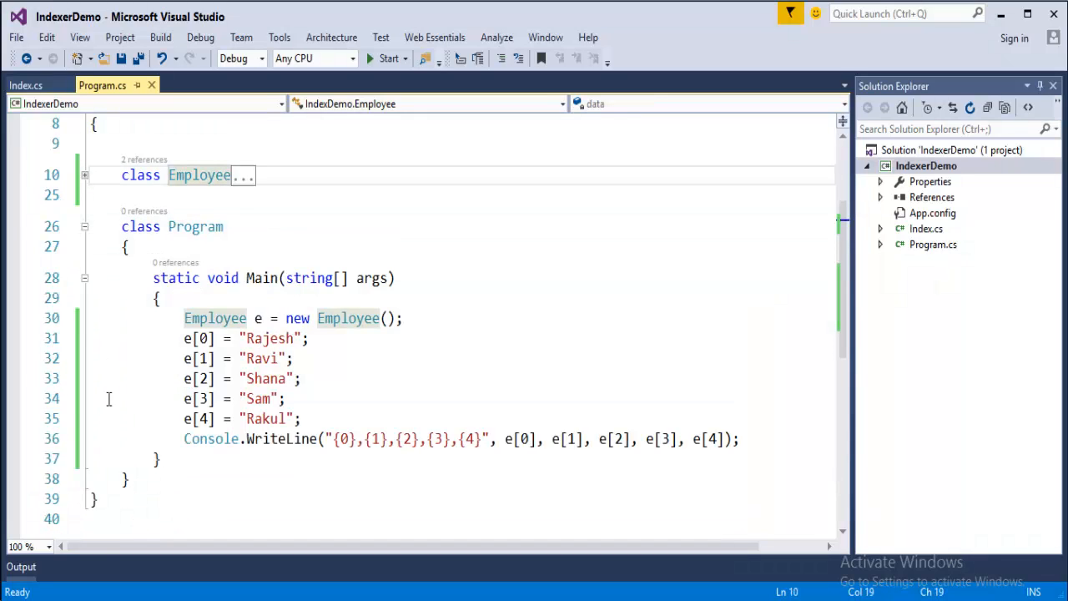
left_click(84, 226)
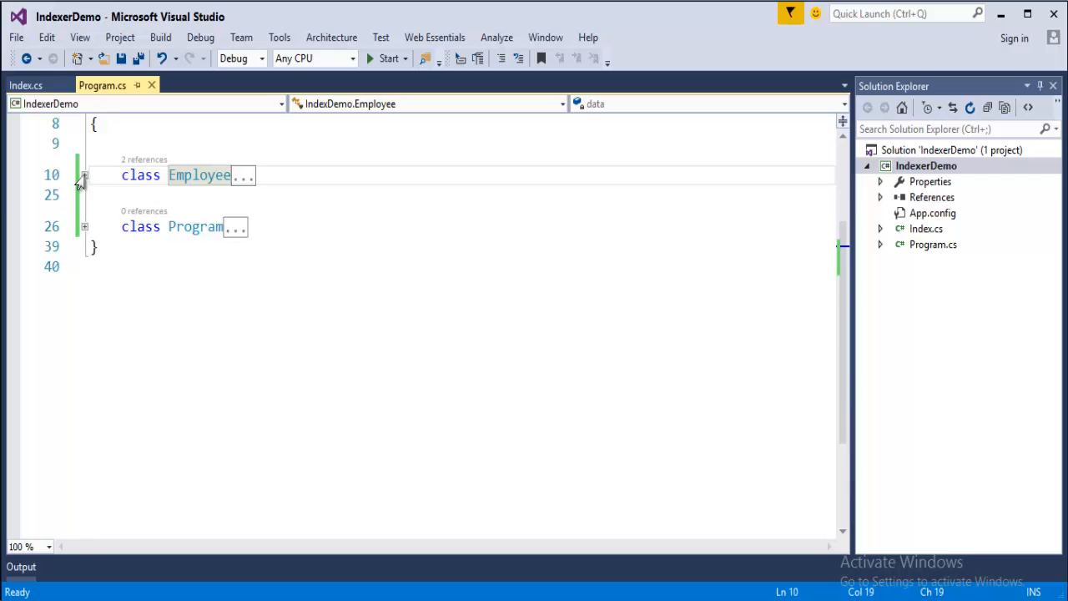
left_click(84, 175)
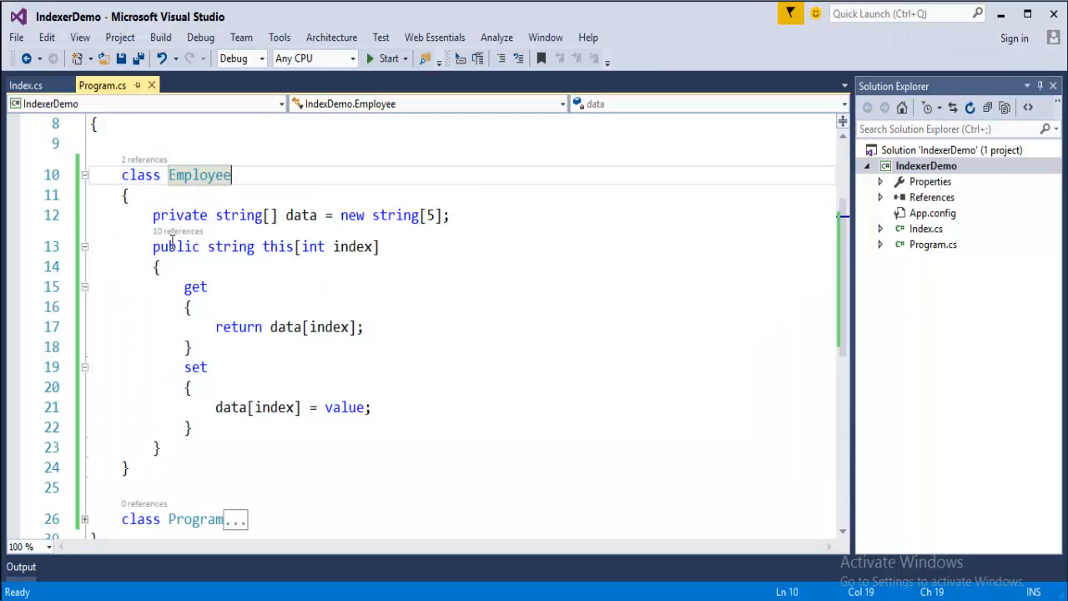
mouse_move(238, 215)
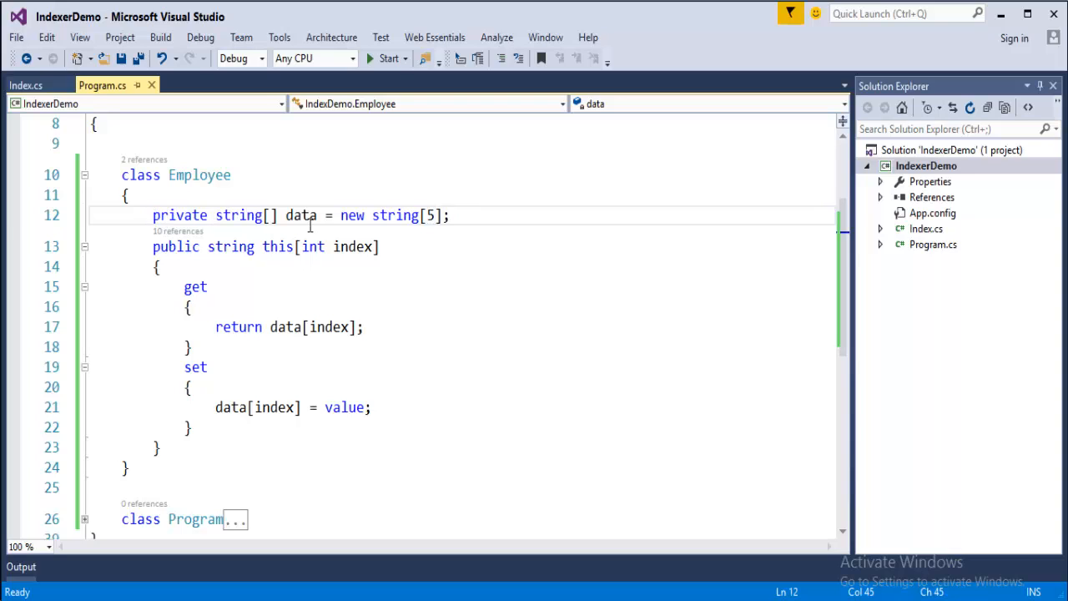
mouse_move(213, 148)
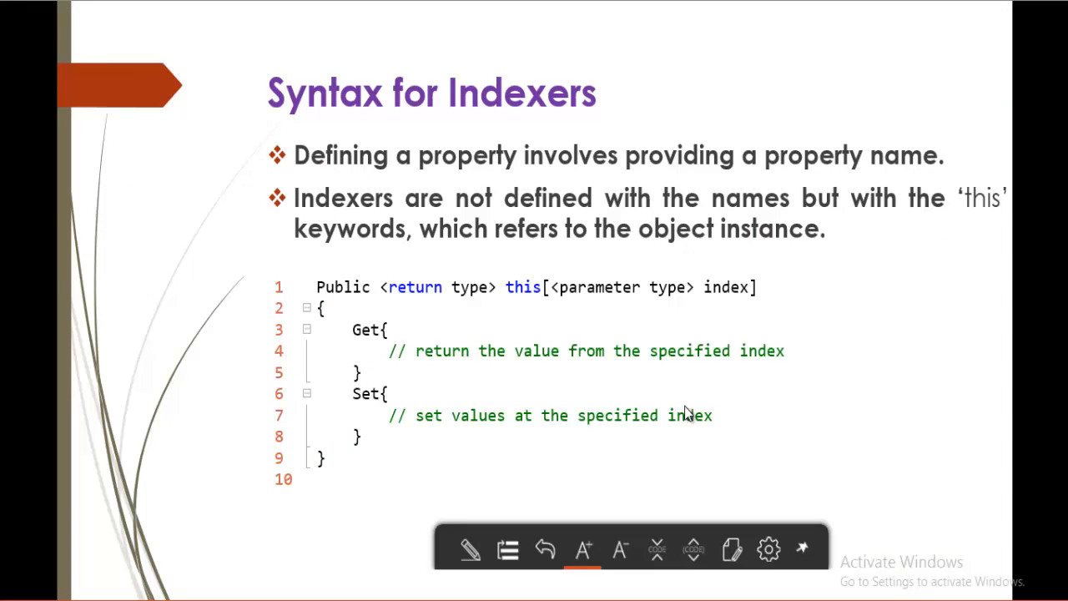
mouse_move(492, 191)
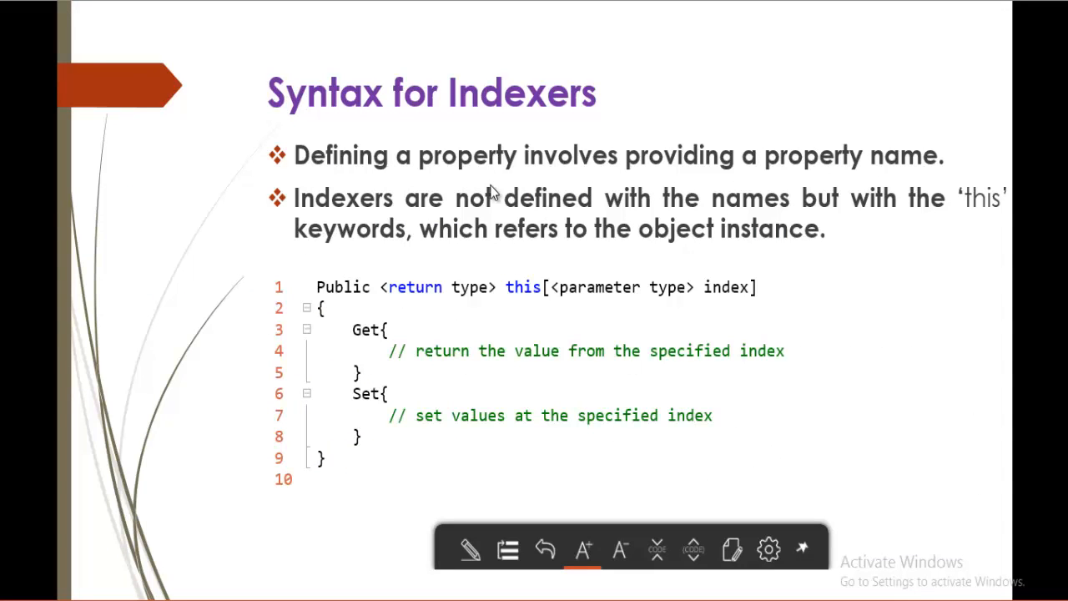
mouse_move(574, 182)
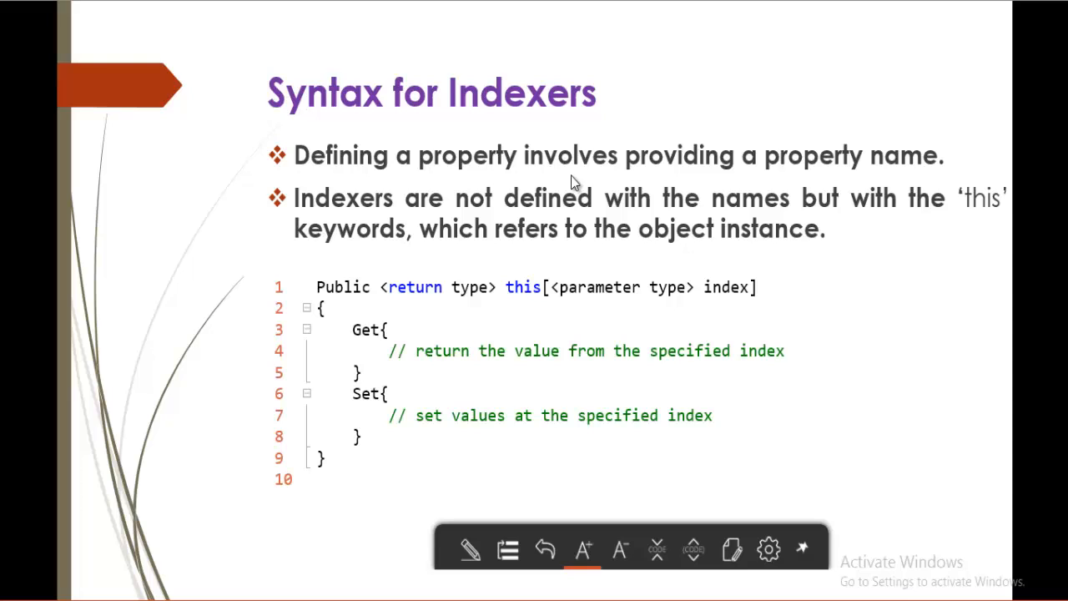
mouse_move(983, 218)
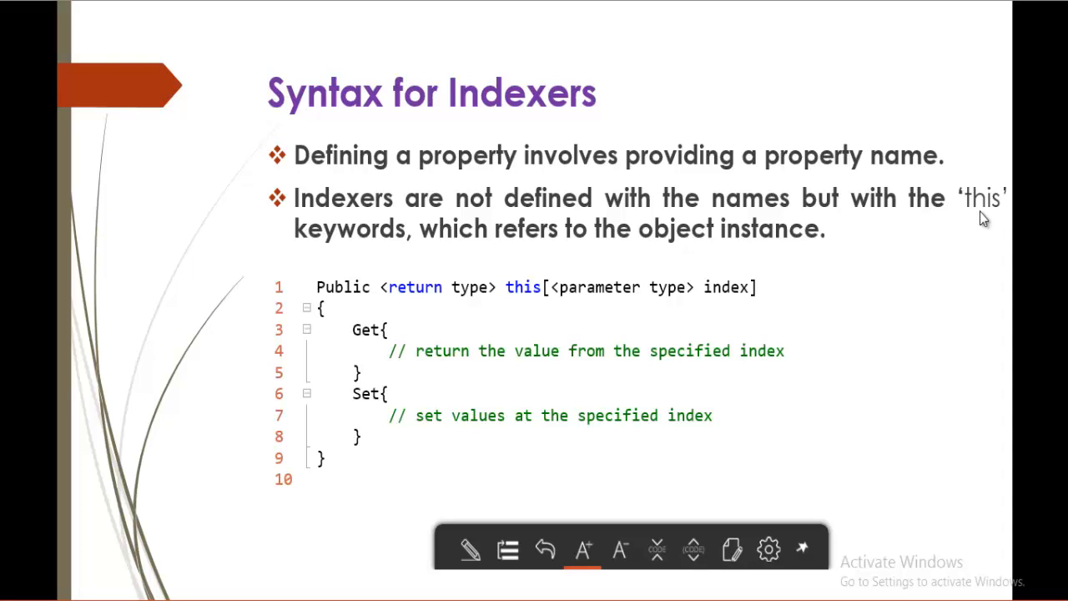
mouse_move(1004, 81)
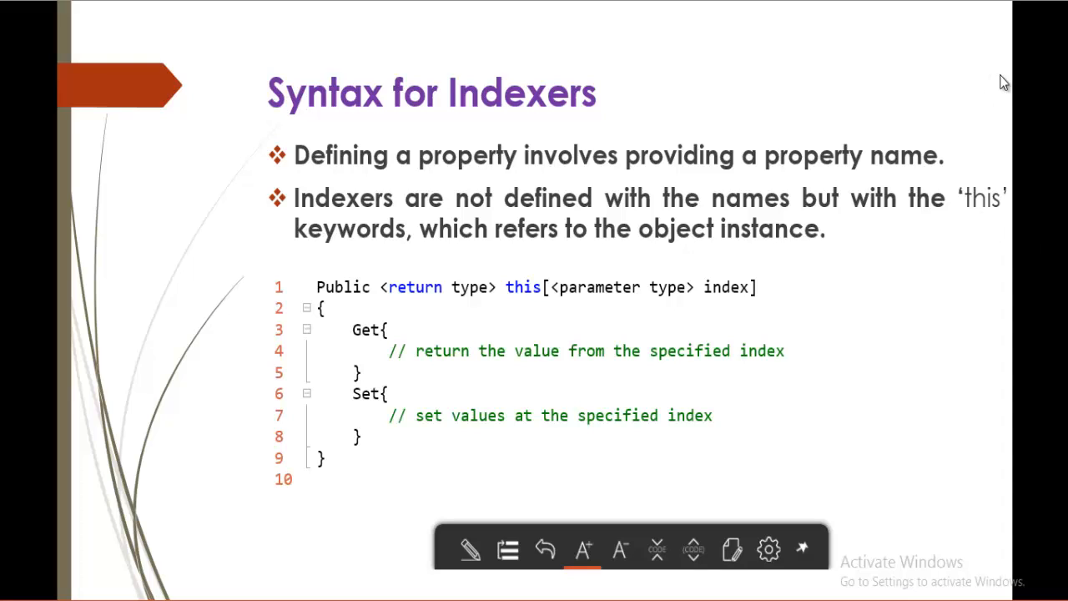
mouse_move(842, 53)
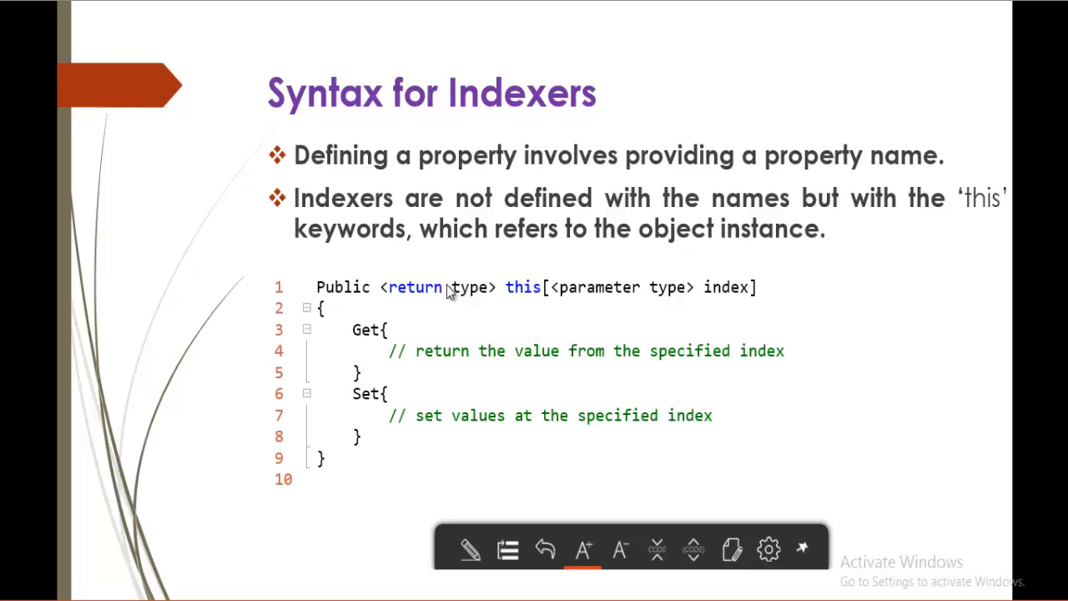
mouse_move(583, 304)
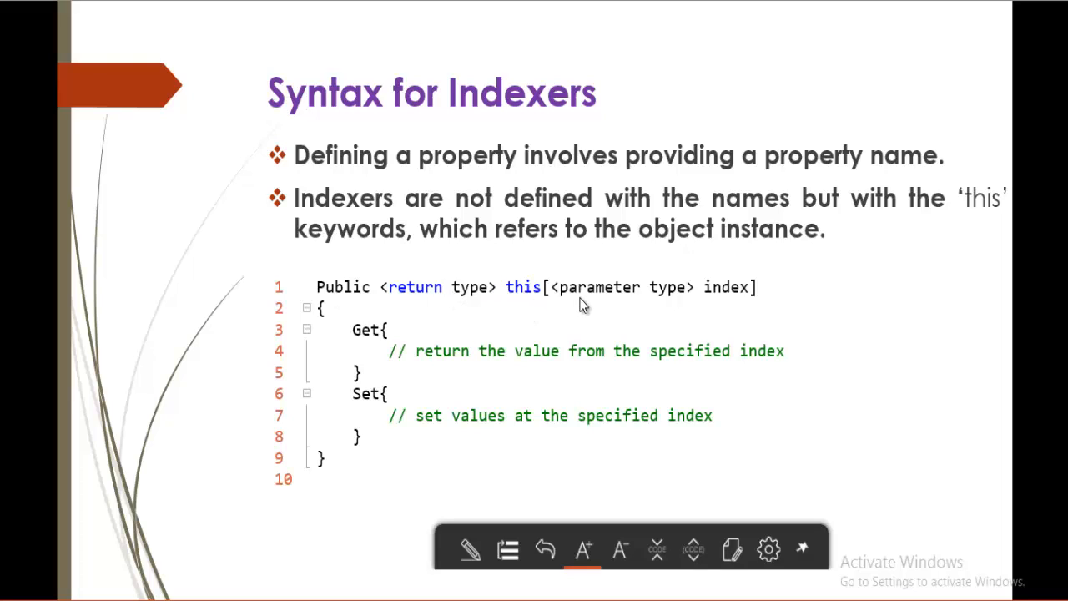
mouse_move(420, 363)
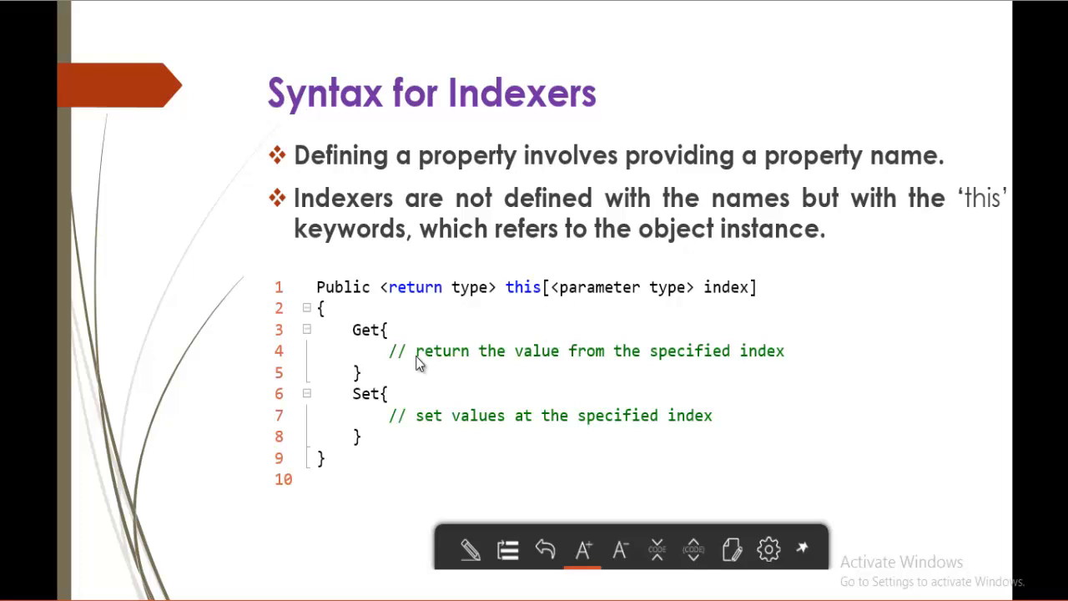
mouse_move(399, 361)
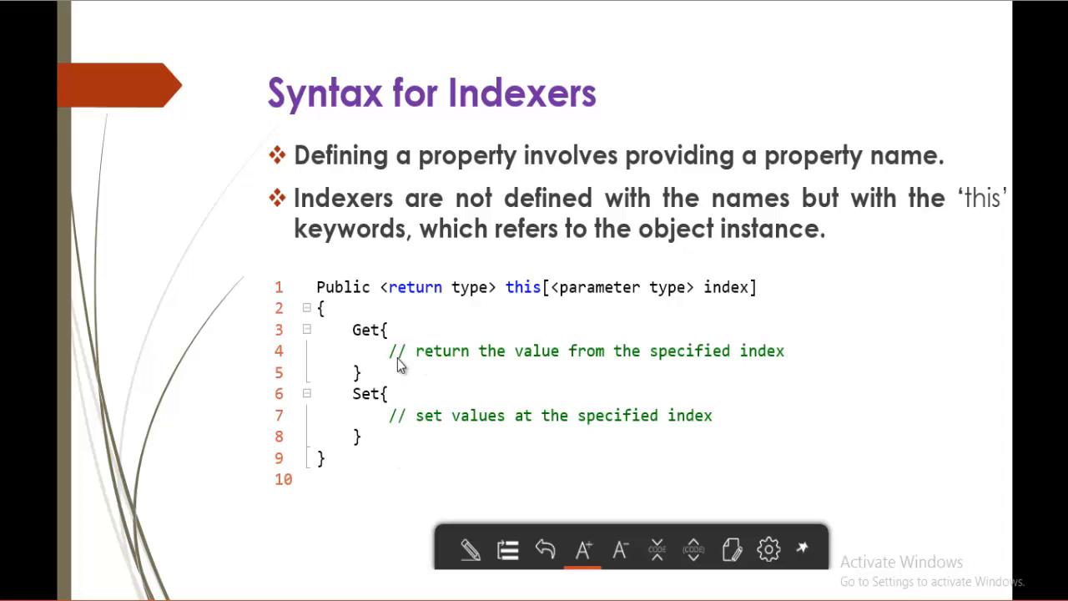
mouse_move(366, 310)
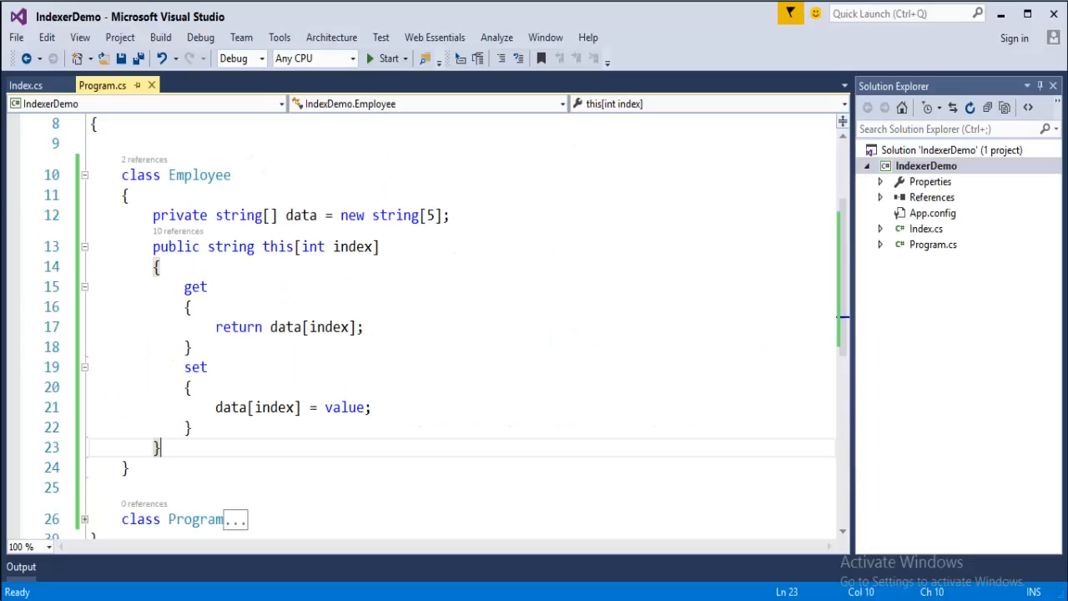
Highlight the Employee indexer from its declaration through the setter, then deselect and scroll down
left_click_drag(151, 246, 190, 427)
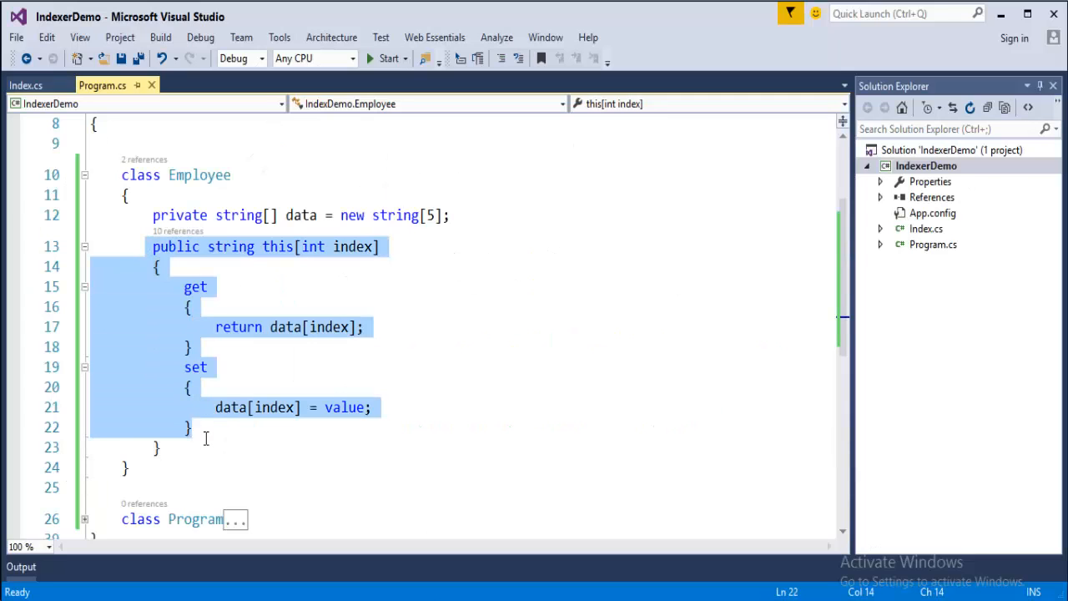
left_click(190, 427)
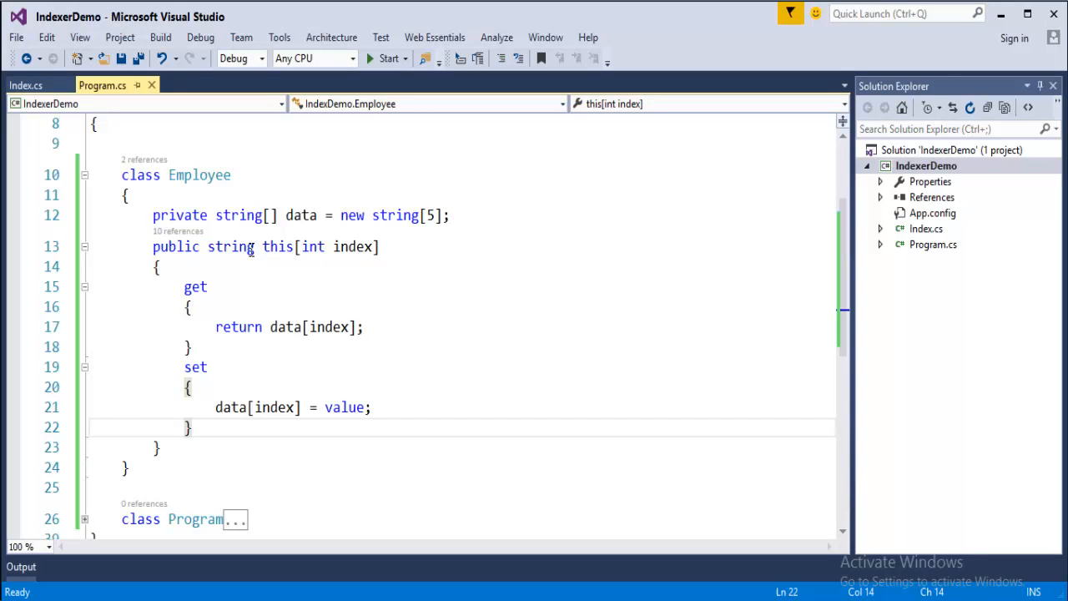
mouse_move(239, 246)
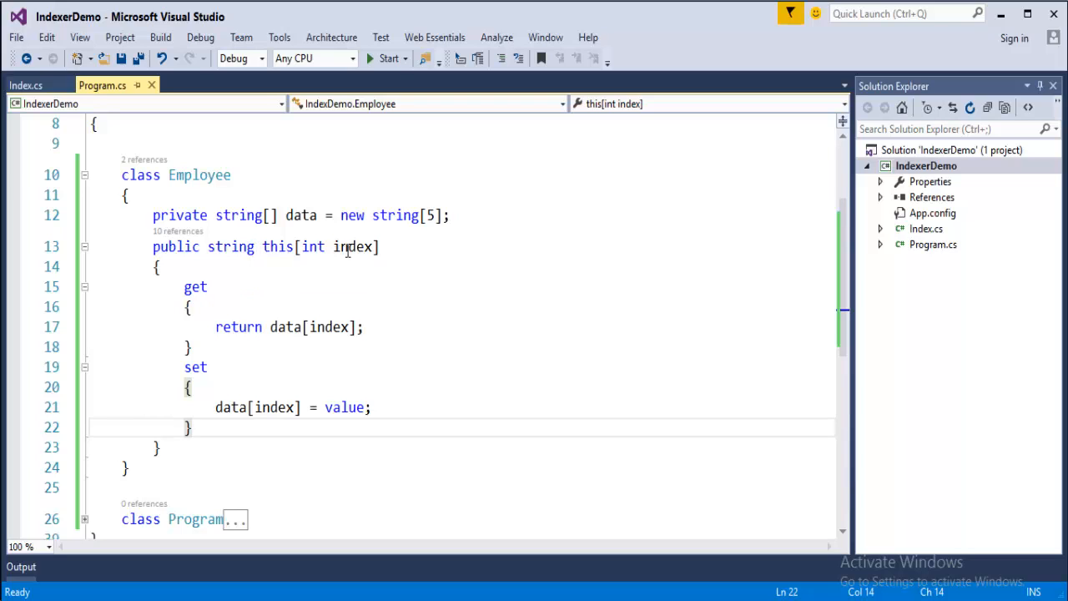
mouse_move(354, 246)
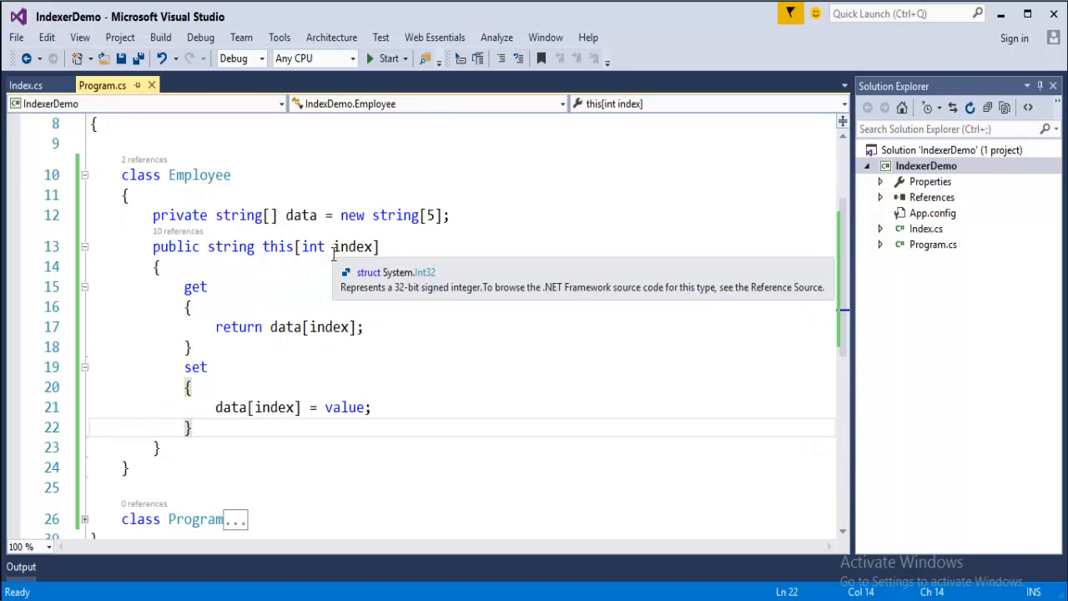
mouse_move(350, 246)
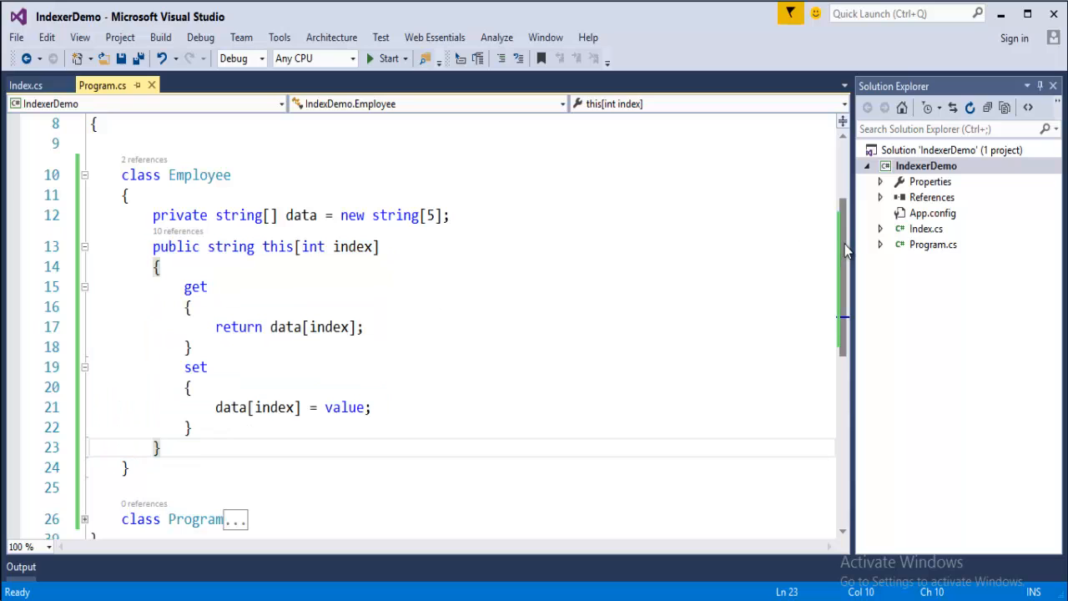
scroll("down", 3)
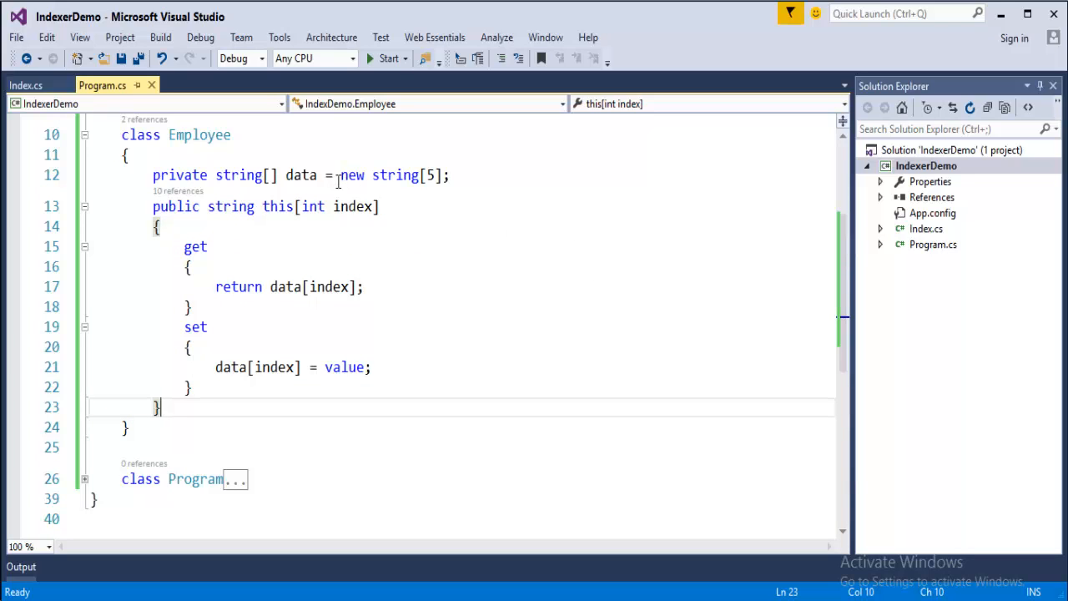
mouse_move(302, 175)
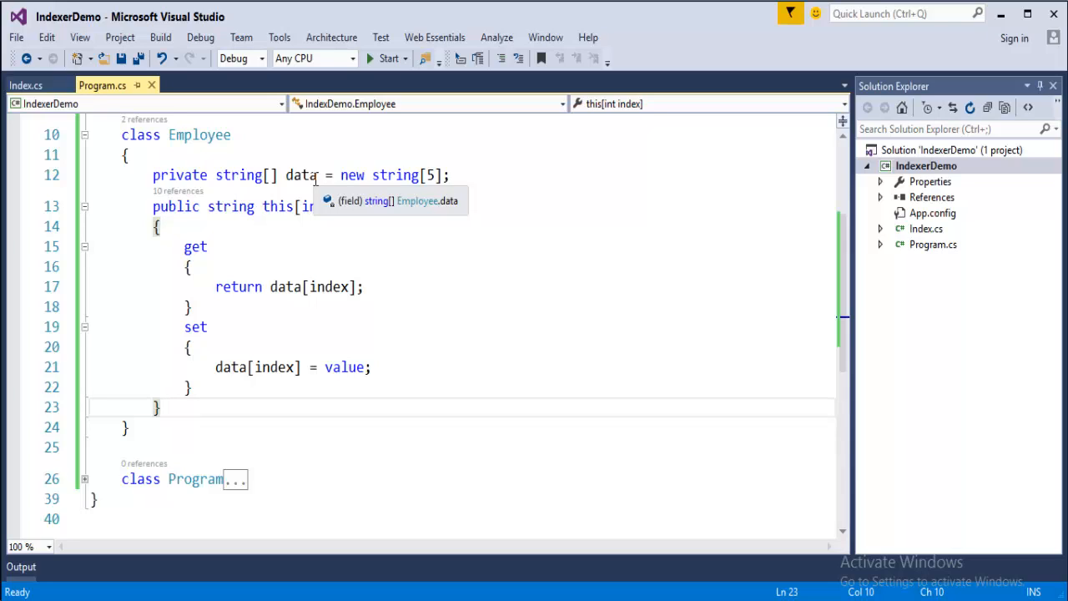
mouse_move(380, 270)
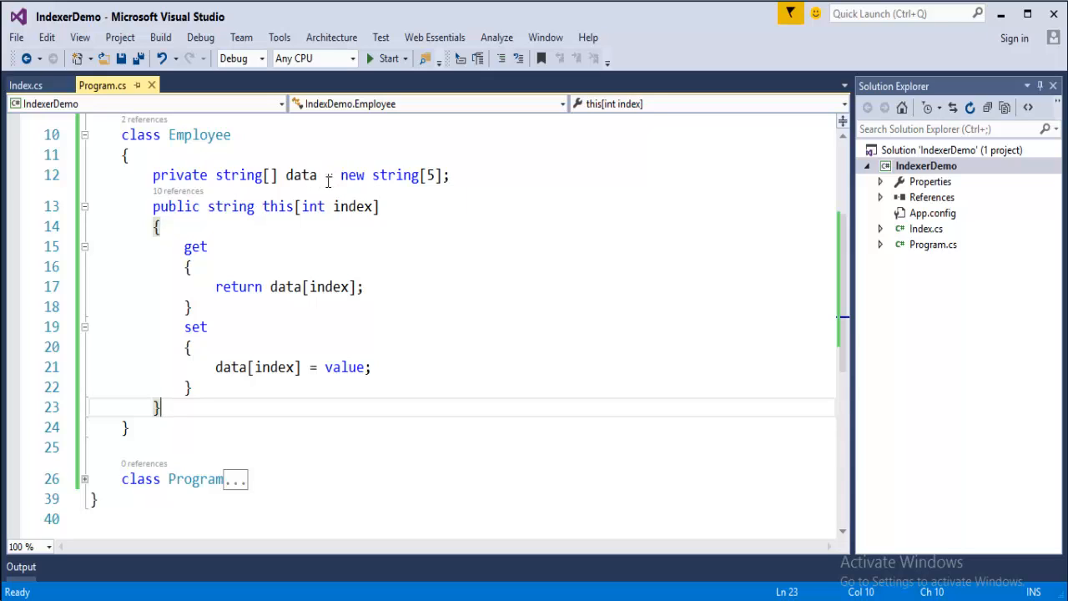
mouse_move(301, 174)
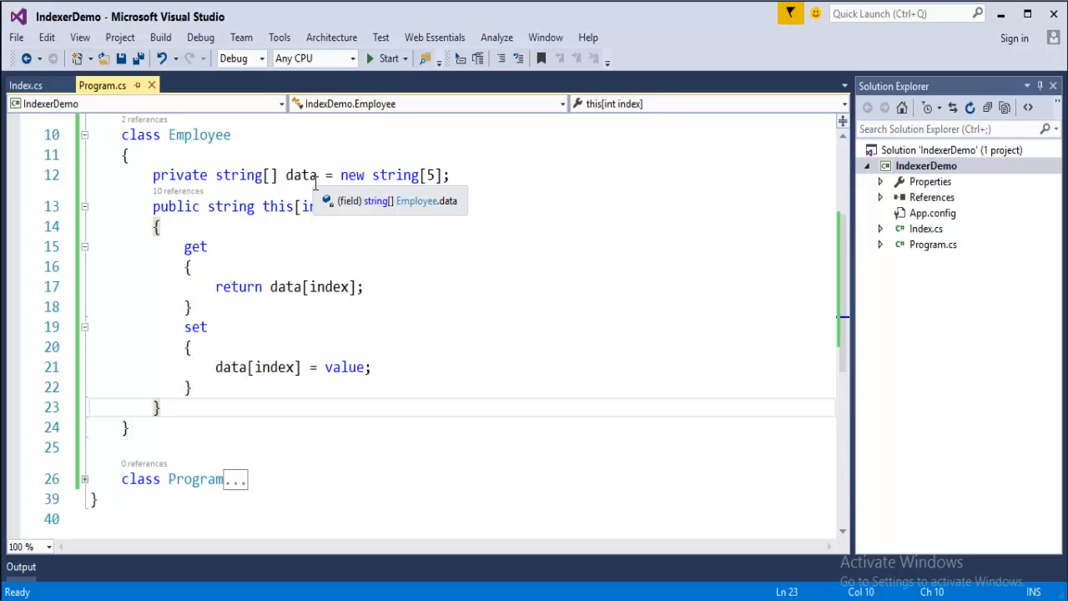
mouse_move(140, 197)
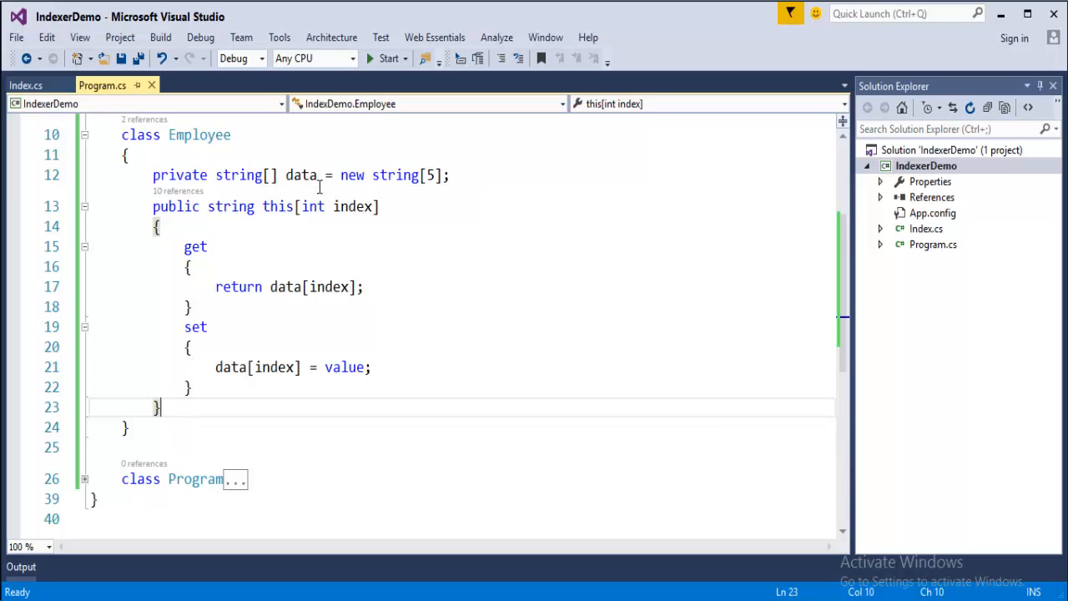
mouse_move(199, 134)
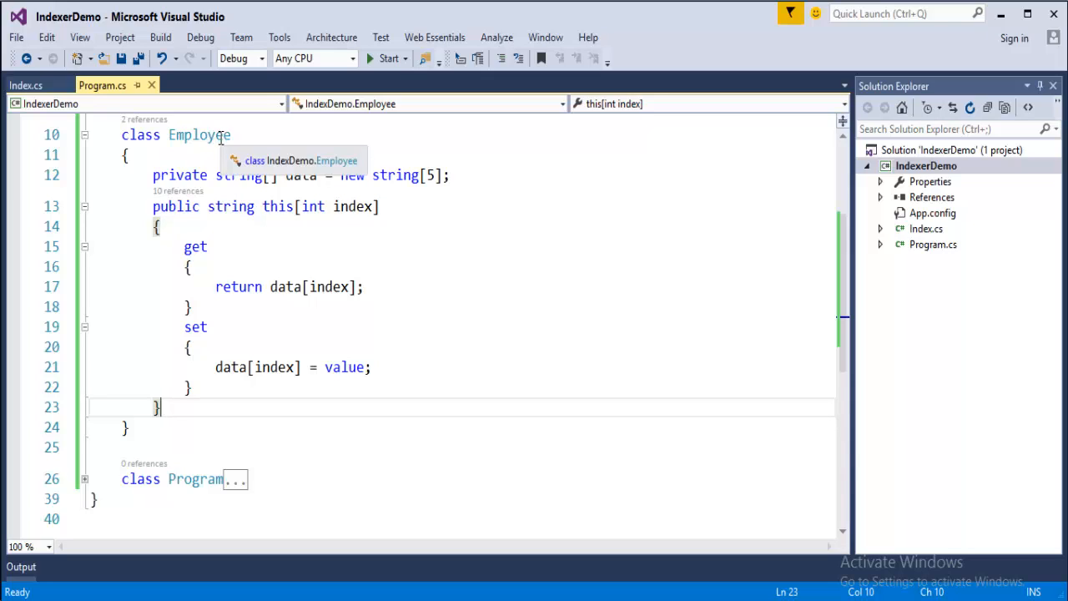
mouse_move(142, 206)
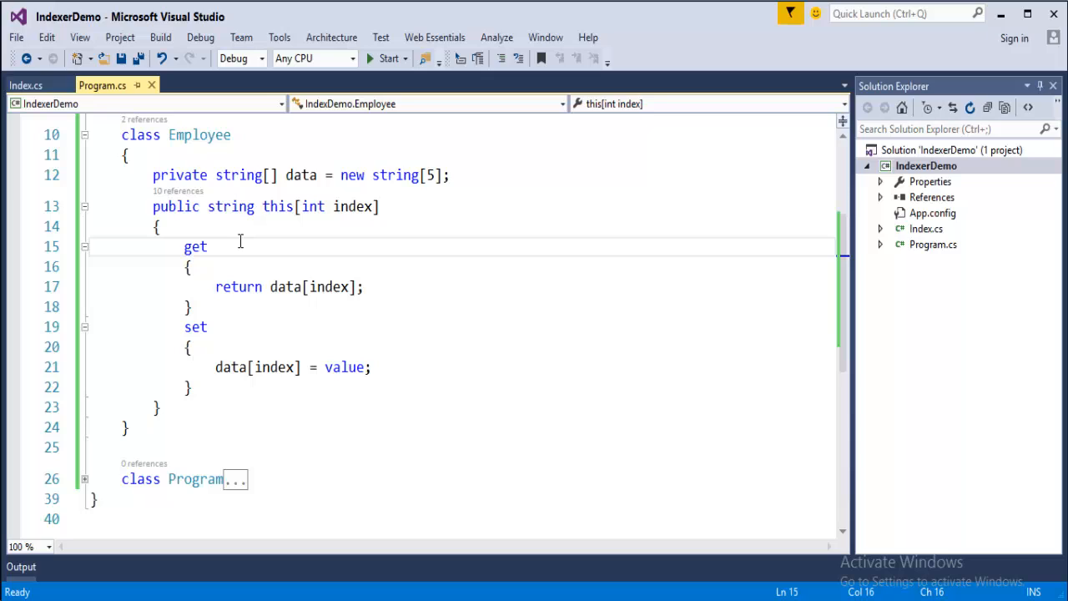
left_click(210, 246)
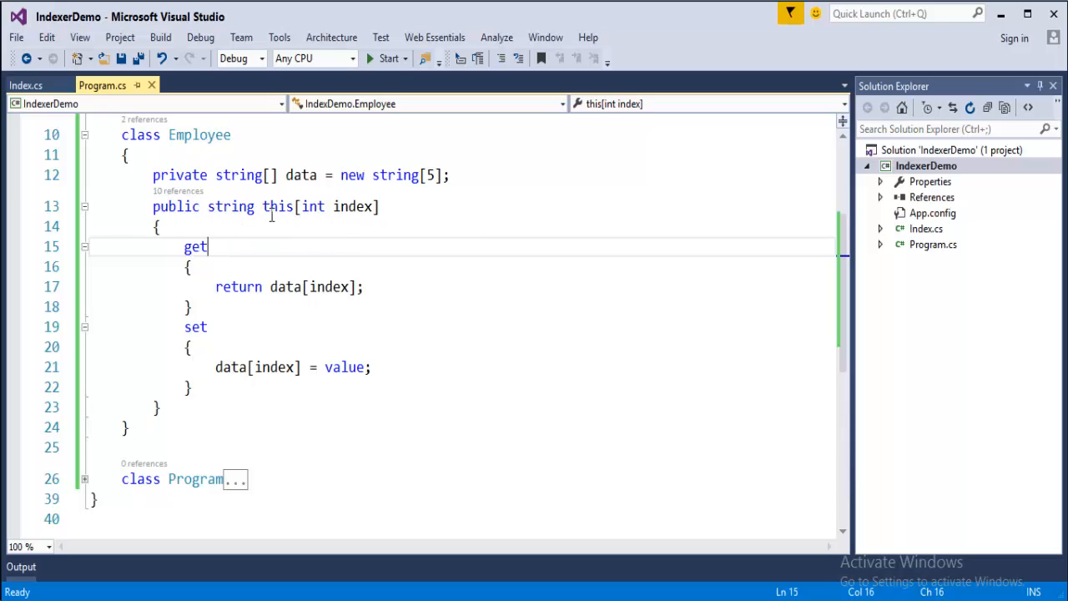
mouse_move(277, 206)
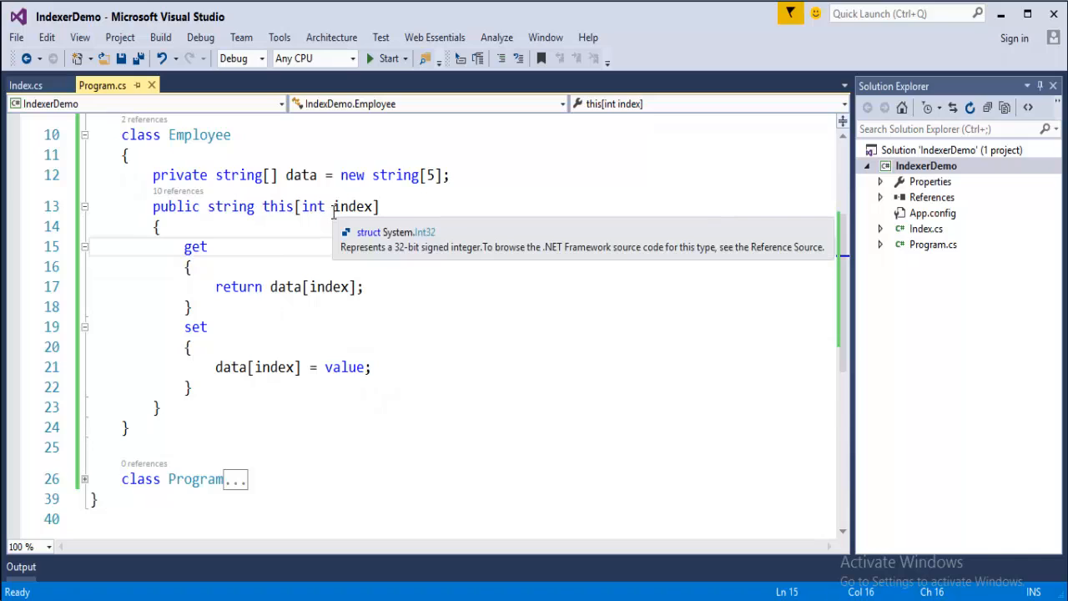
mouse_move(354, 206)
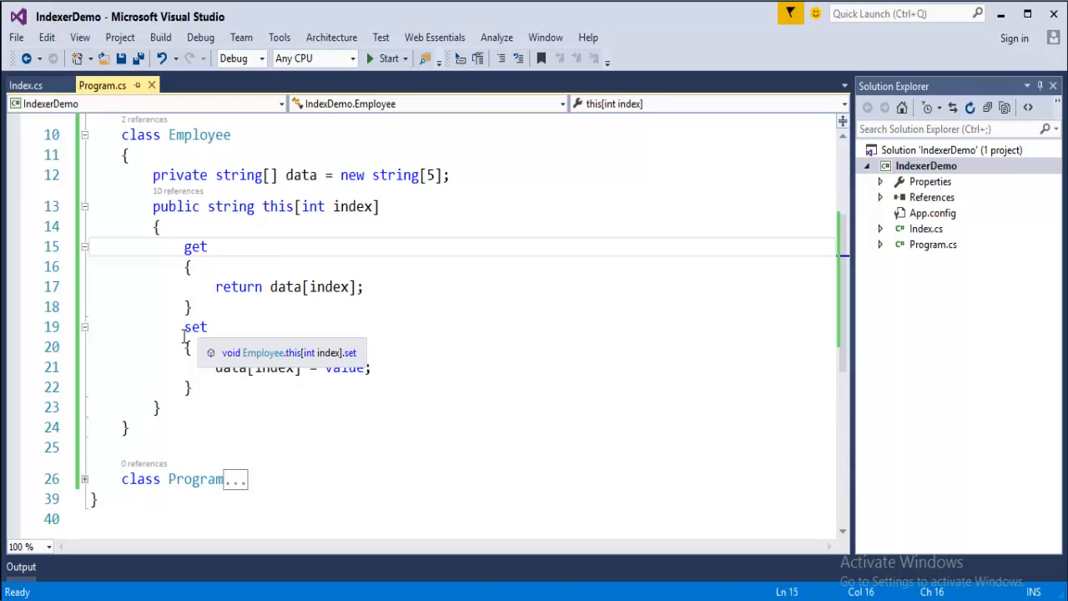
mouse_move(302, 174)
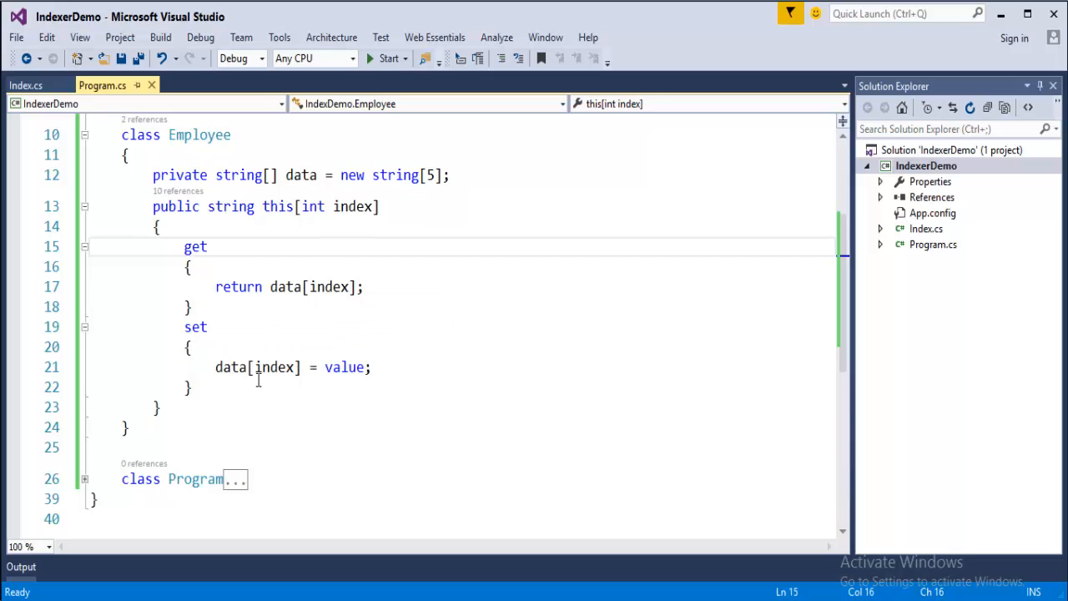
left_click(209, 246)
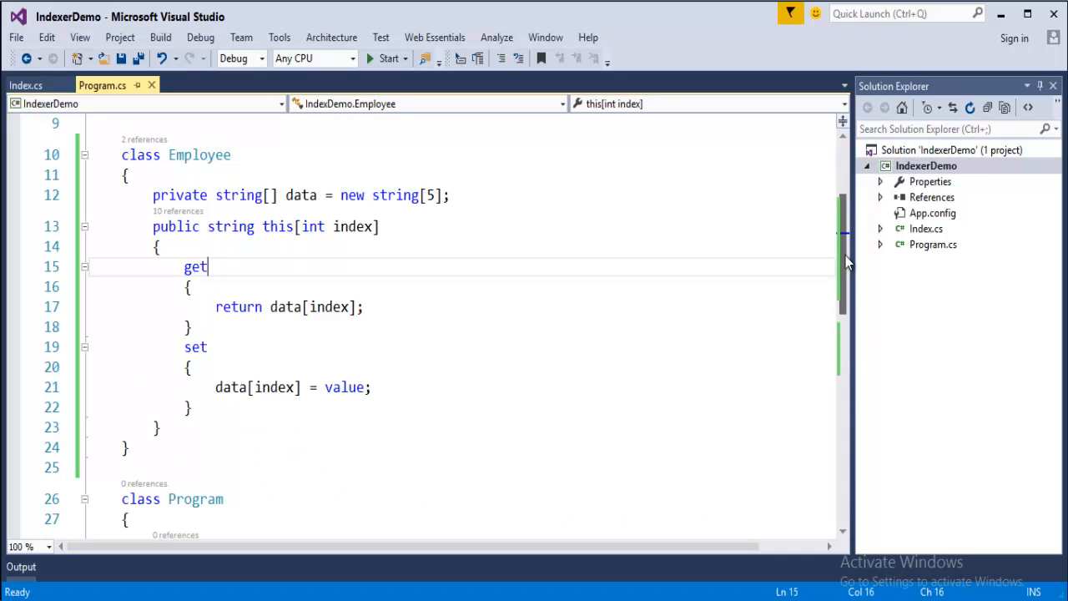
mouse_move(301, 194)
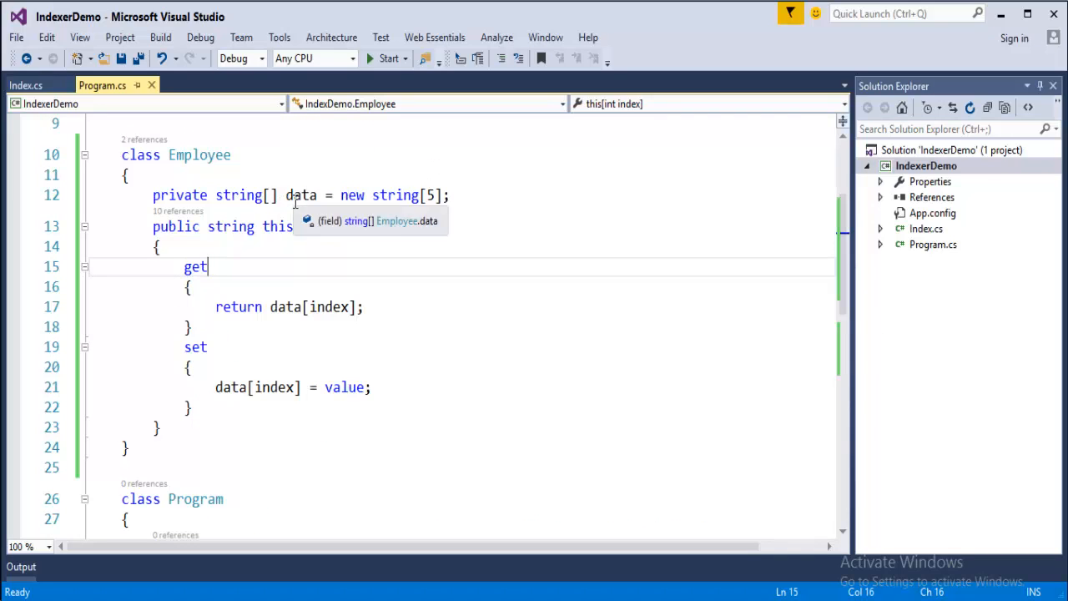
scroll("down", 3)
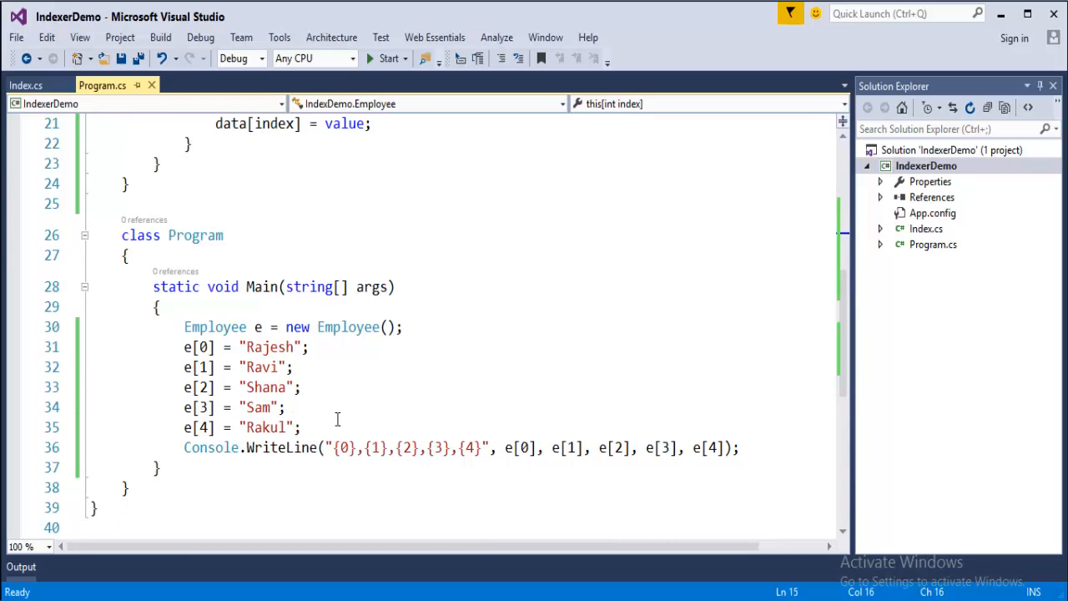
Select a block of the Main code and click inside the editor
left_click_drag(184, 347, 297, 408)
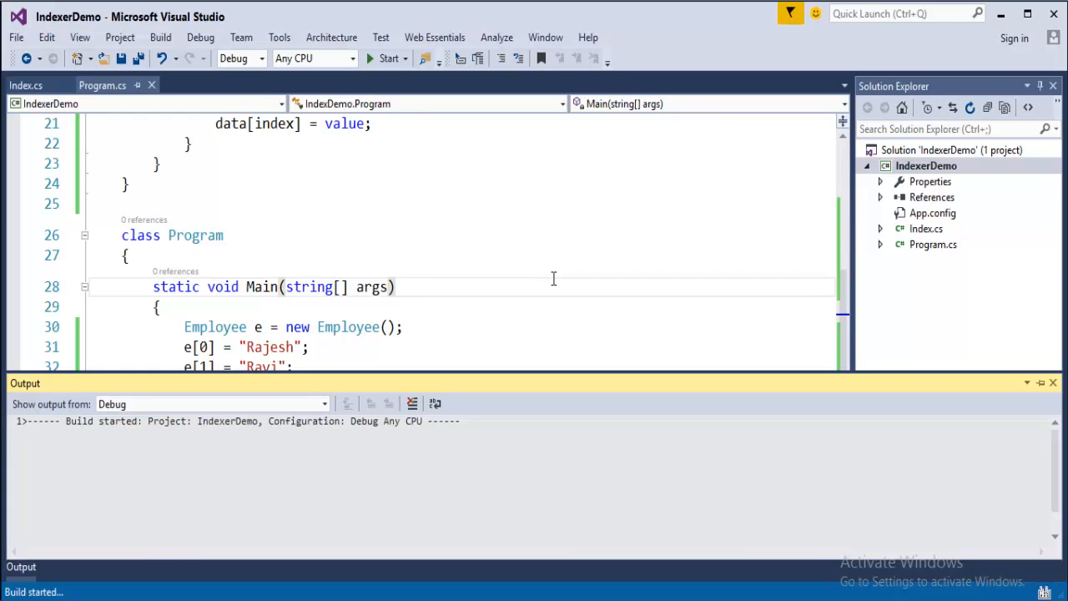
left_click(212, 403)
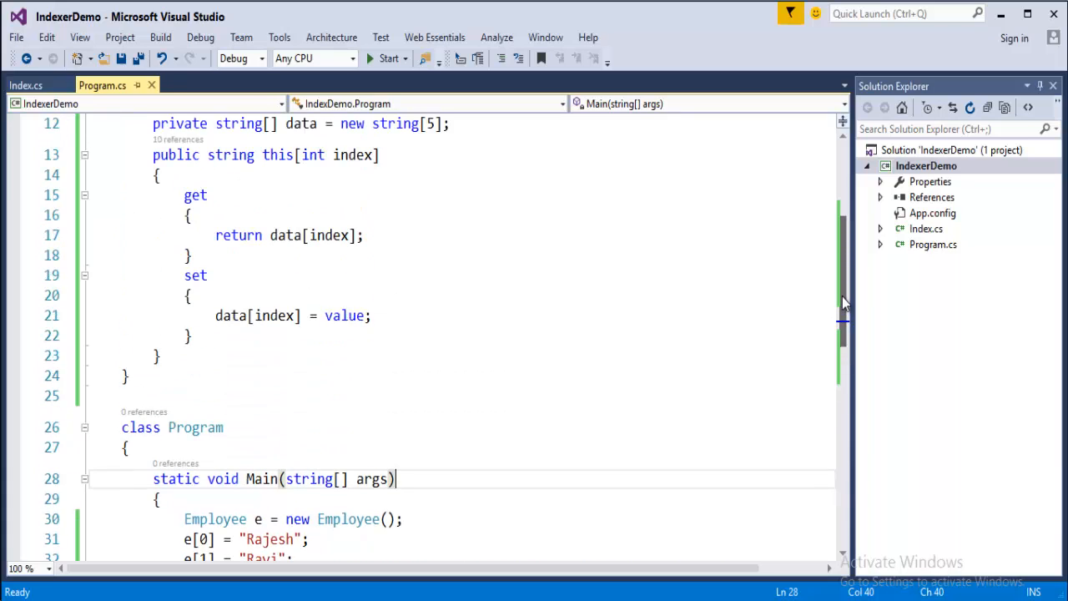
scroll("down", 3)
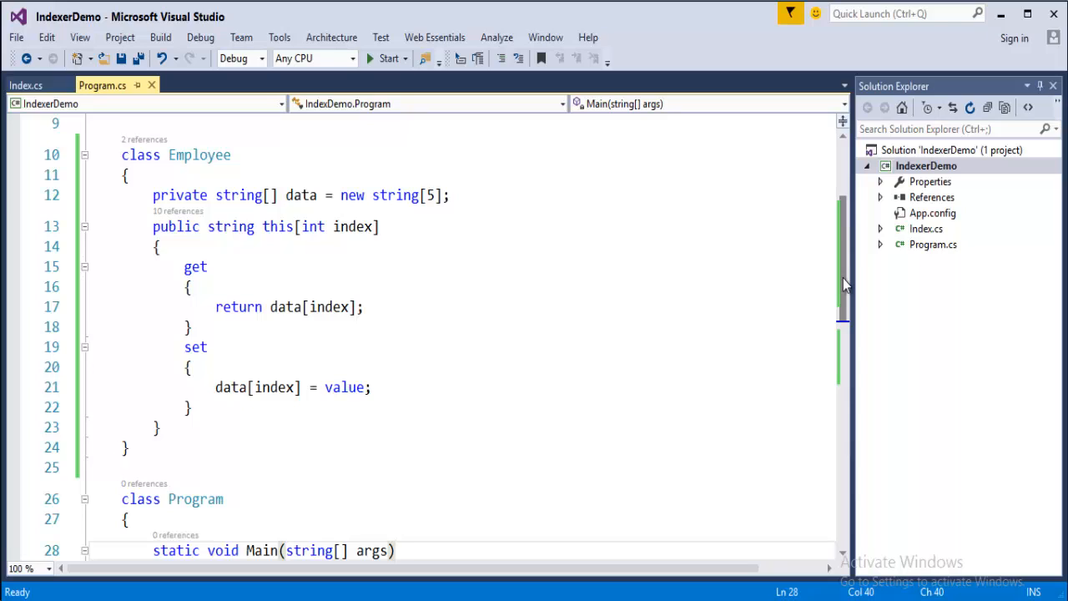
left_click(394, 550)
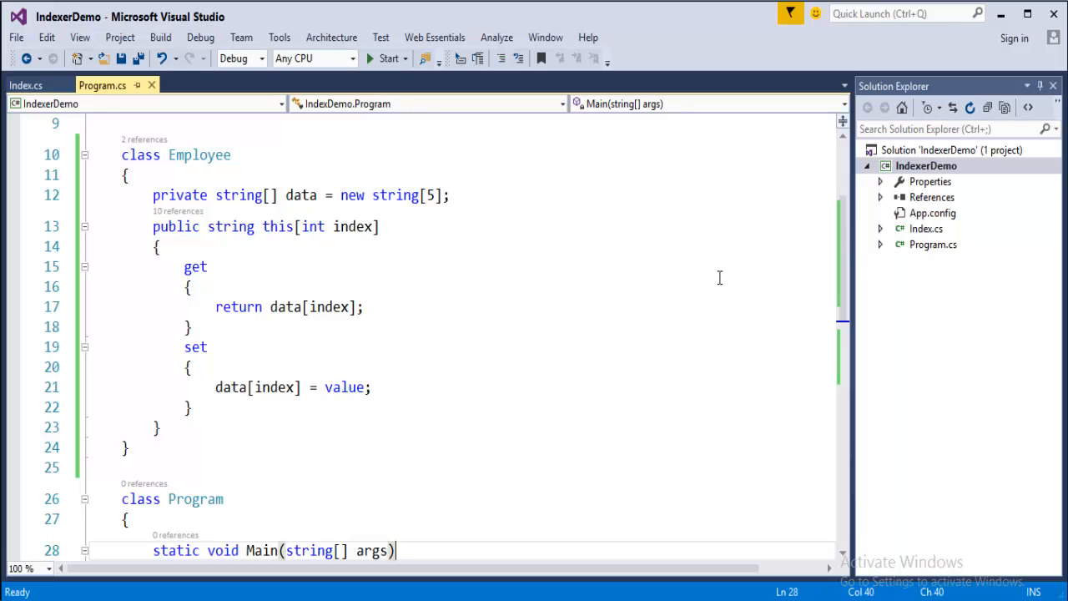
mouse_move(515, 245)
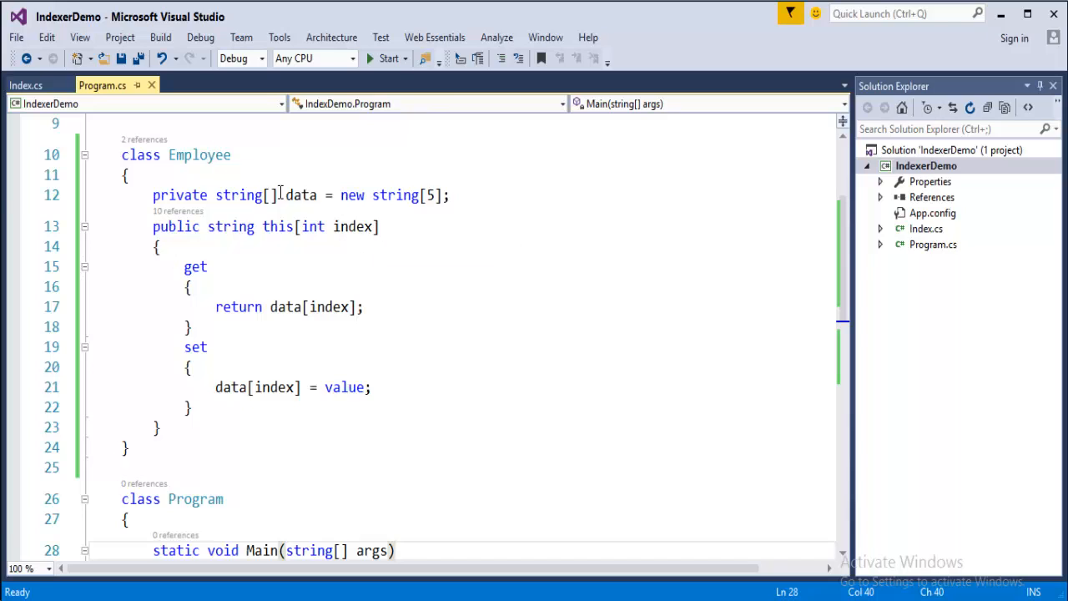
mouse_move(301, 194)
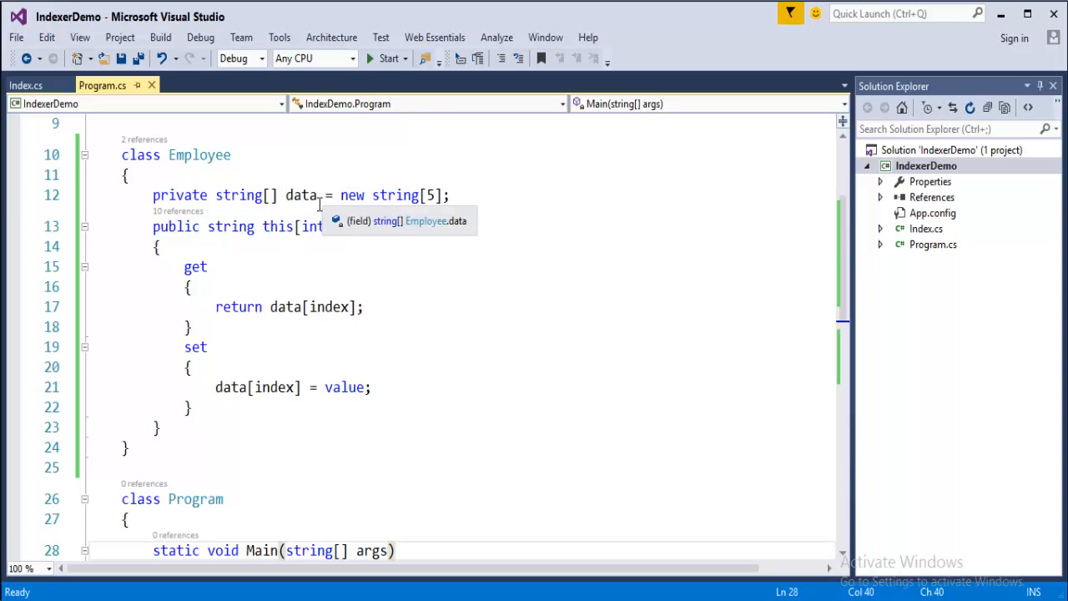
mouse_move(839, 264)
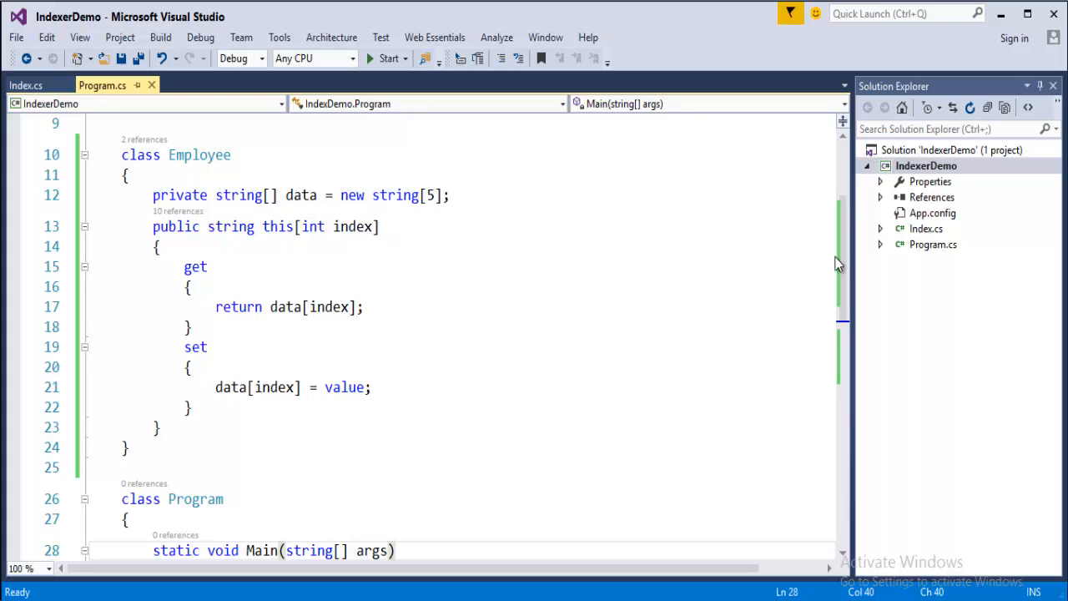
scroll("down", 3)
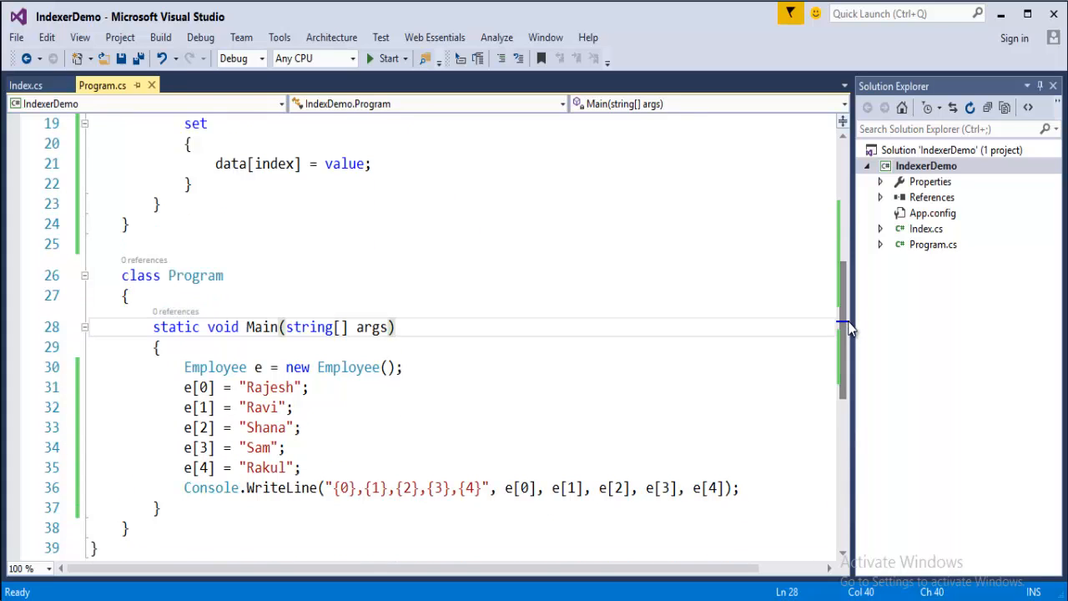
mouse_move(258, 367)
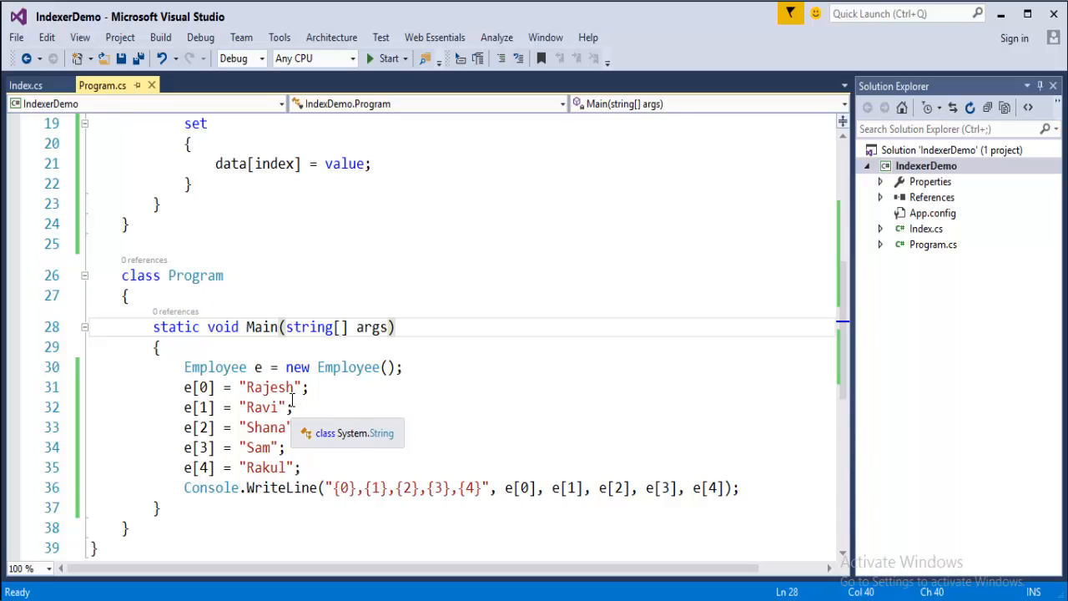
mouse_move(316, 294)
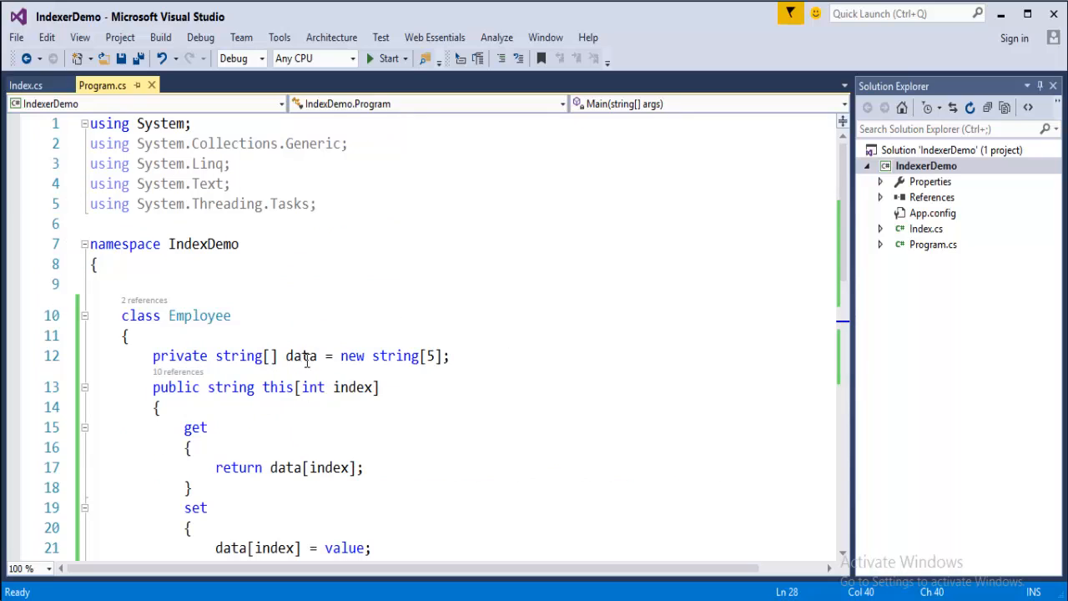
mouse_move(773, 305)
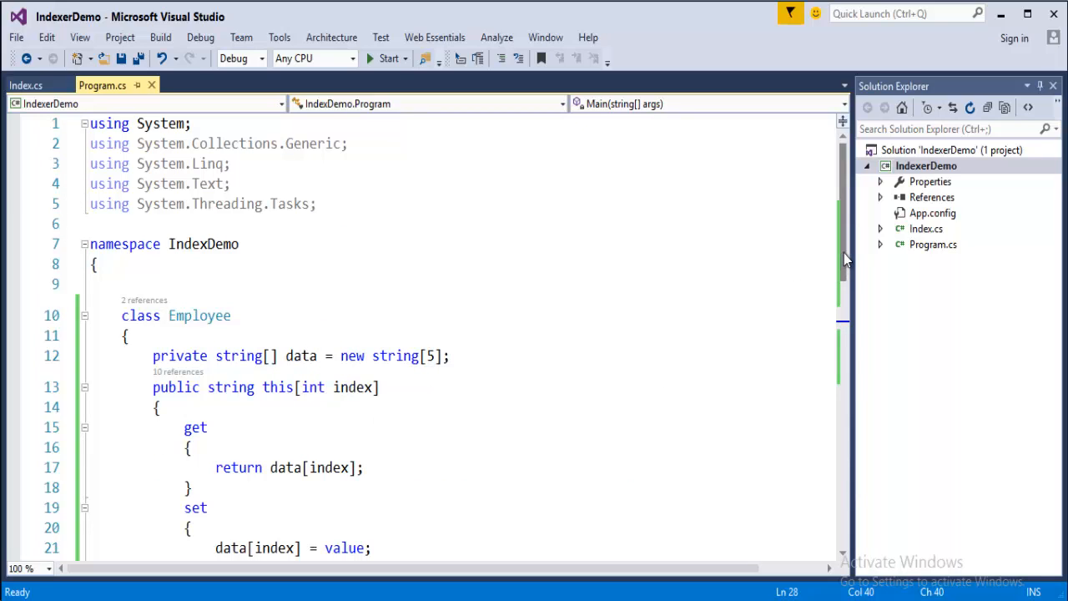
scroll("down", 3)
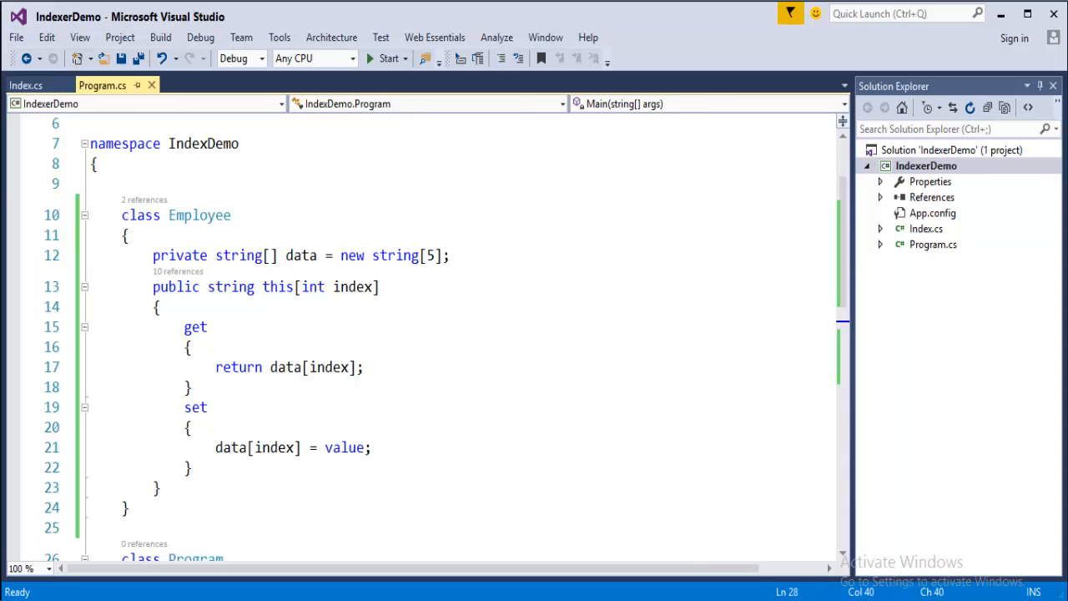